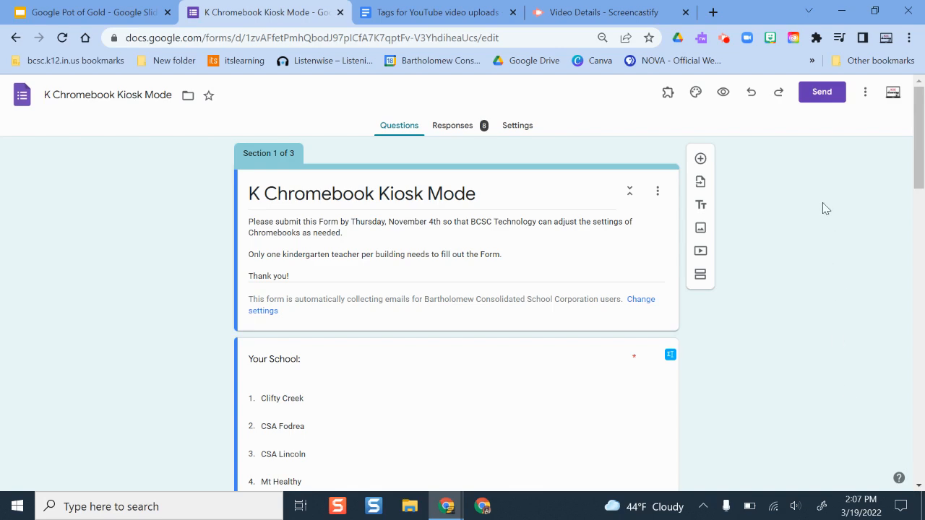
Bring up the Send options for sharing the form with respondents.
scroll("down", 3)
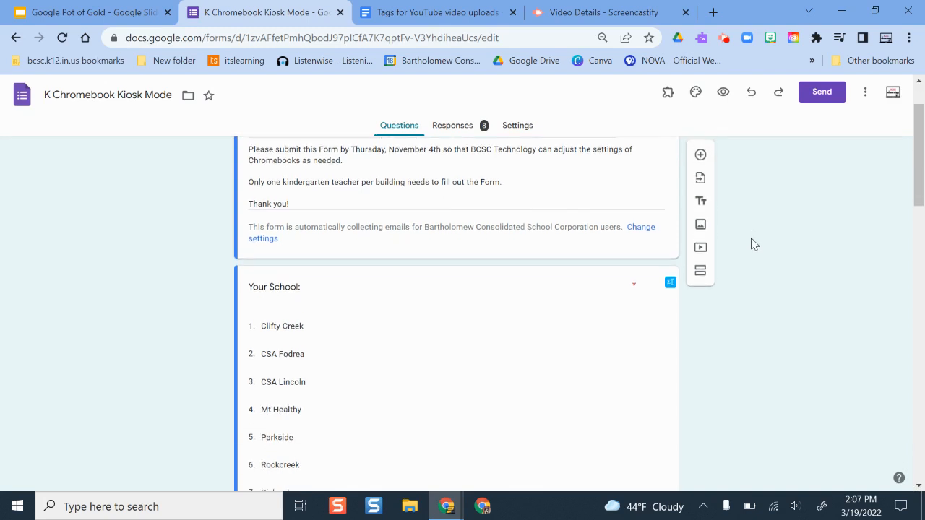
scroll("up", 3)
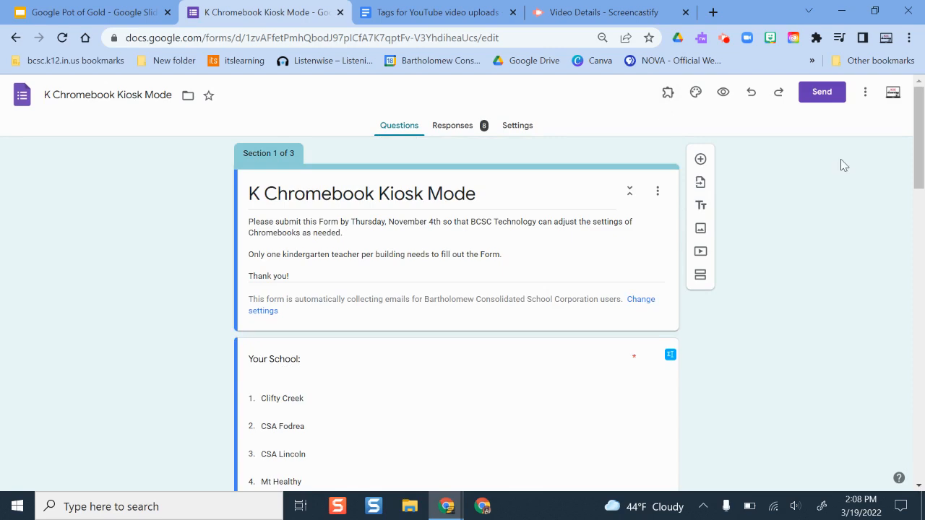
mouse_move(800, 98)
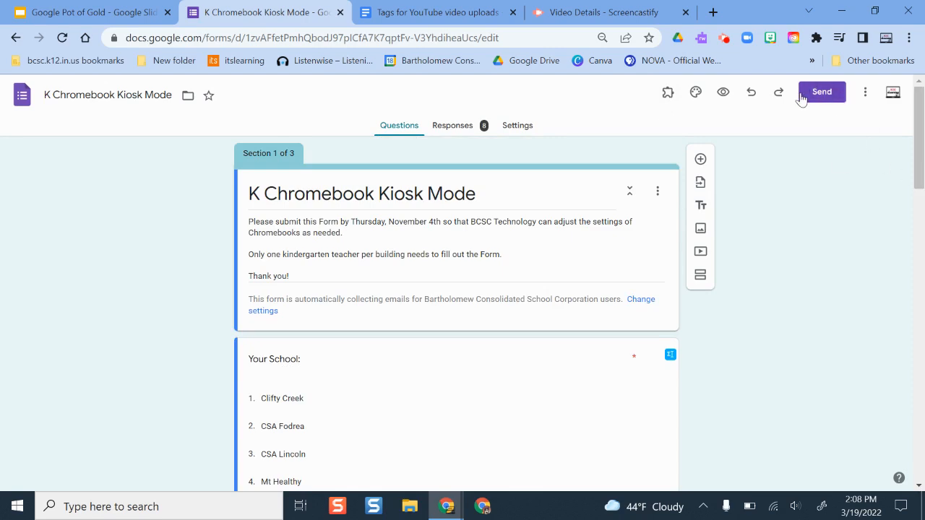
left_click(820, 92)
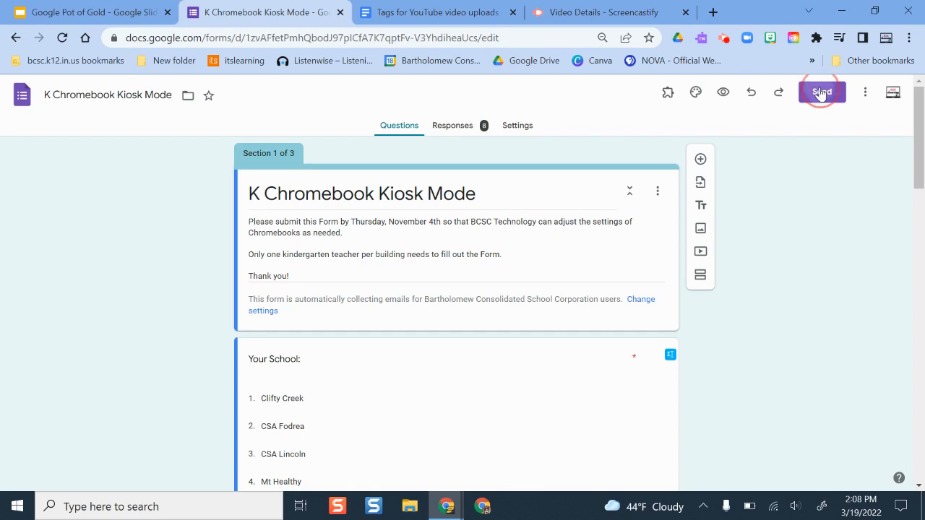
left_click(821, 93)
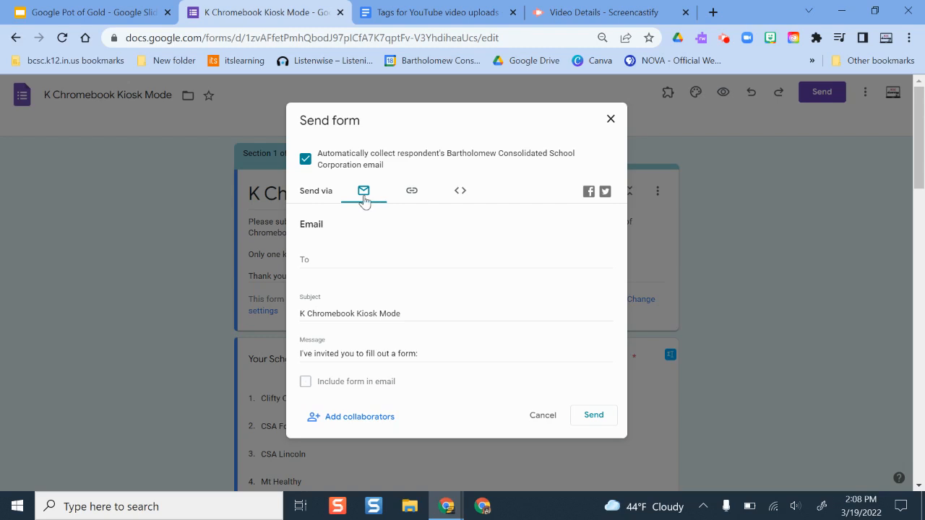
left_click(455, 260)
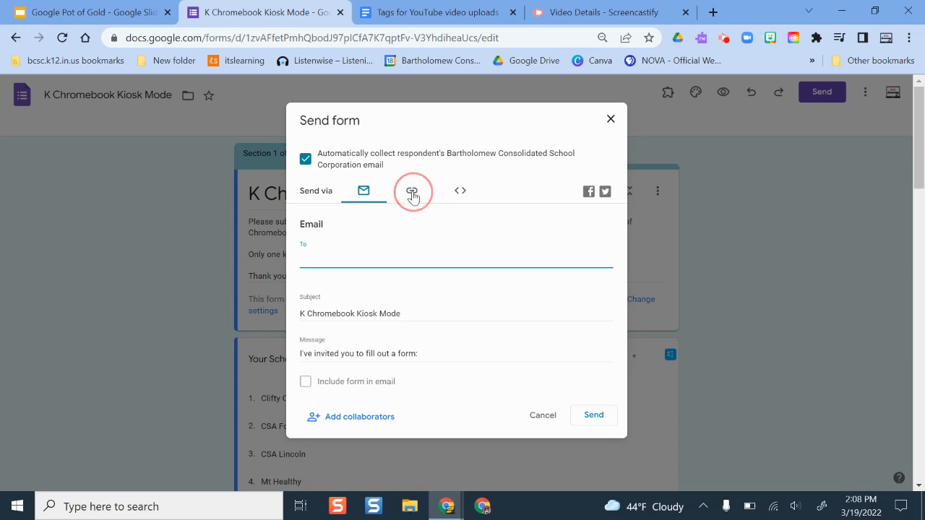
Copy a shortened shareable link to the form and return to the editor.
left_click(411, 191)
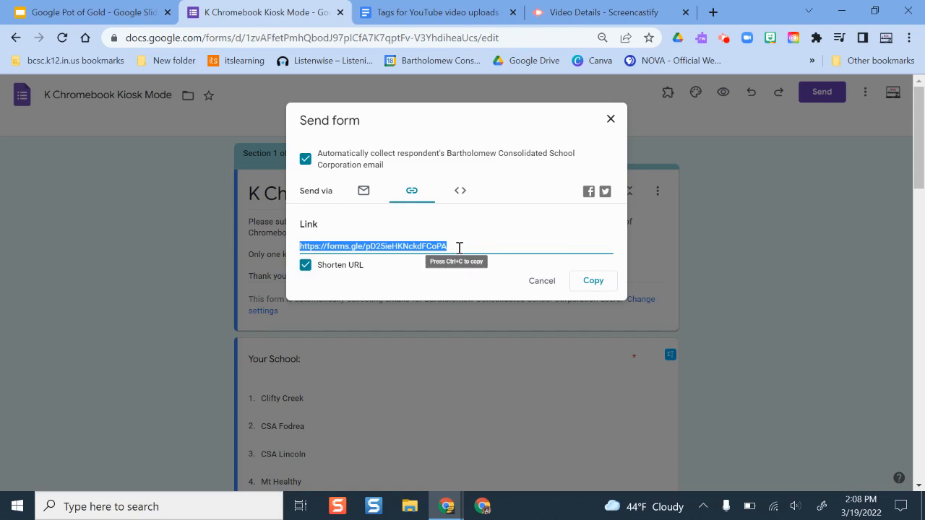
mouse_move(628, 284)
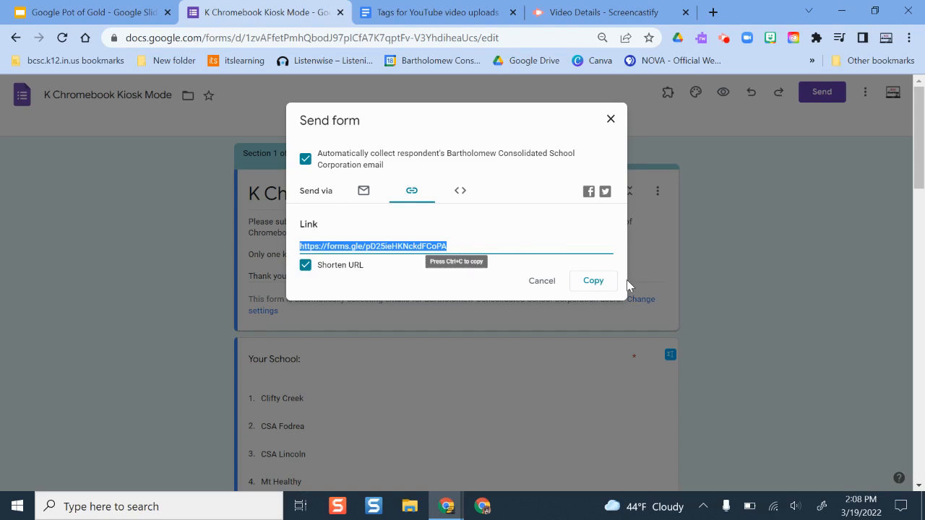
left_click(593, 281)
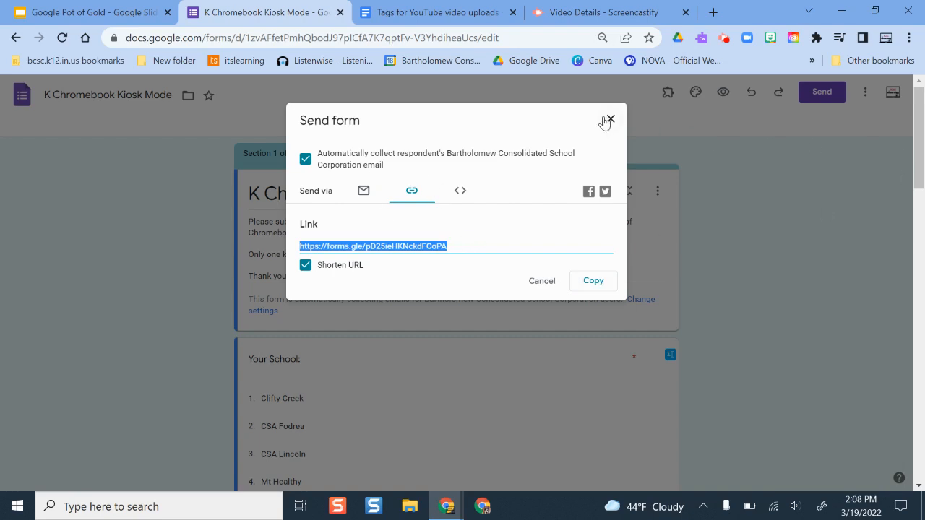
left_click(609, 119)
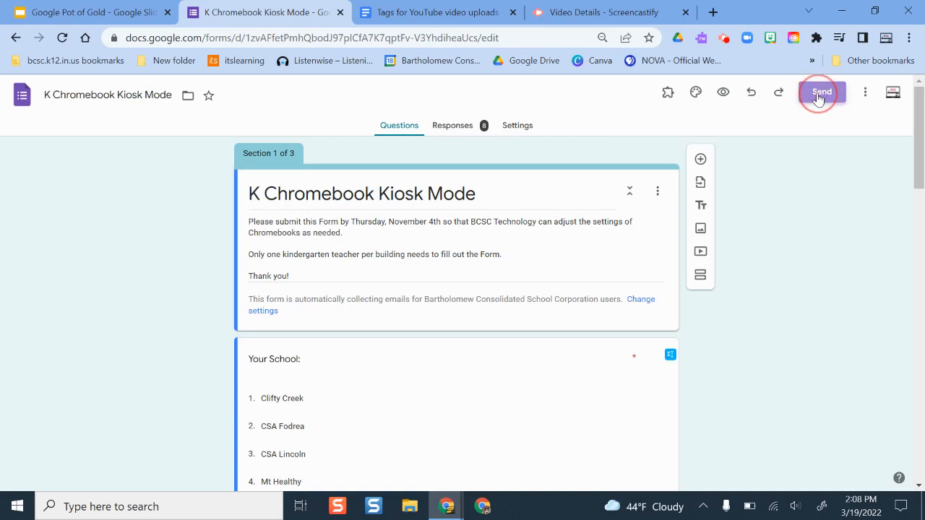
left_click(821, 92)
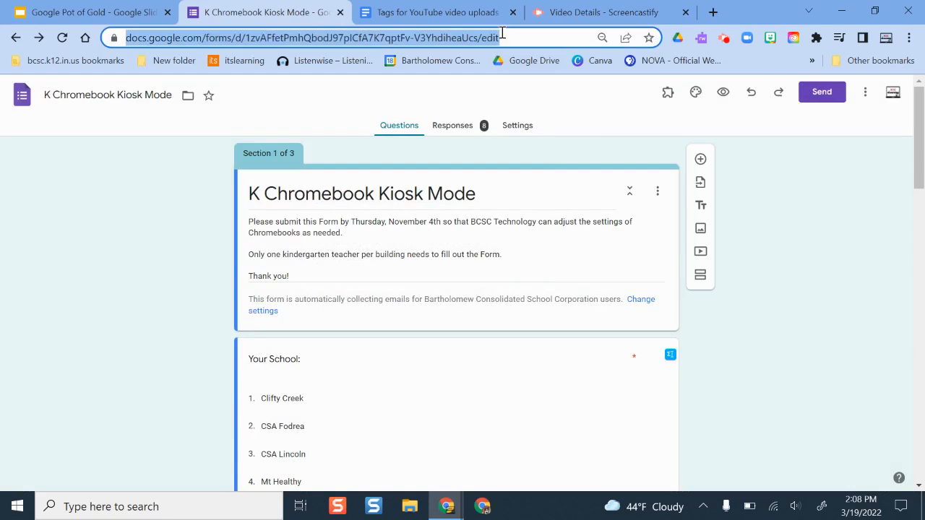
mouse_move(720, 283)
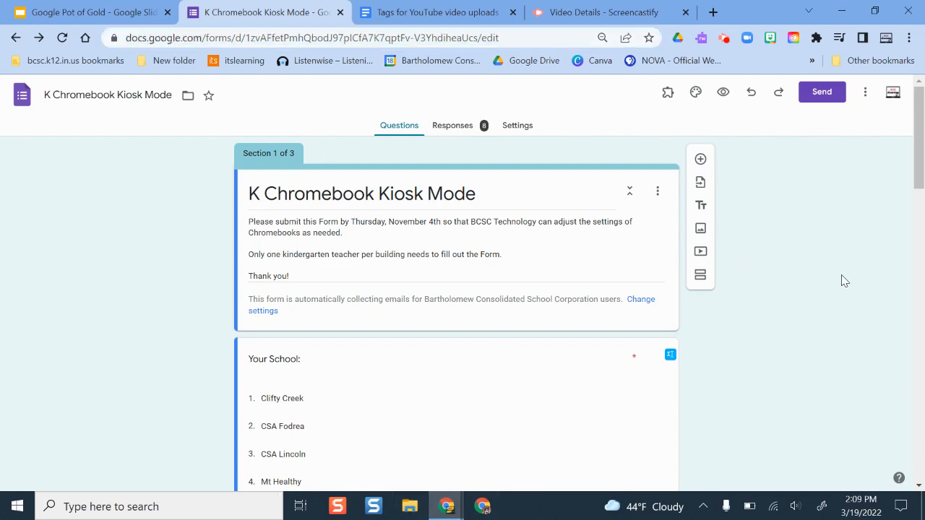
left_click(821, 93)
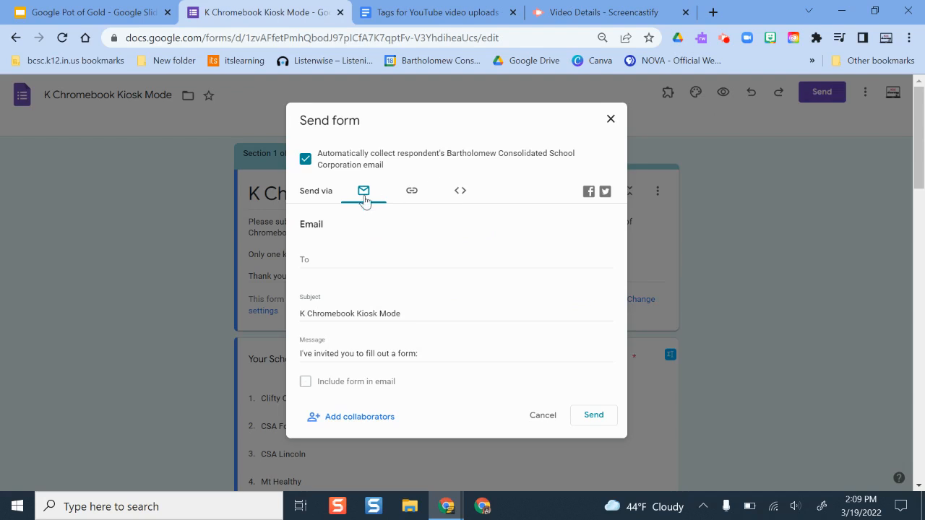
left_click(410, 190)
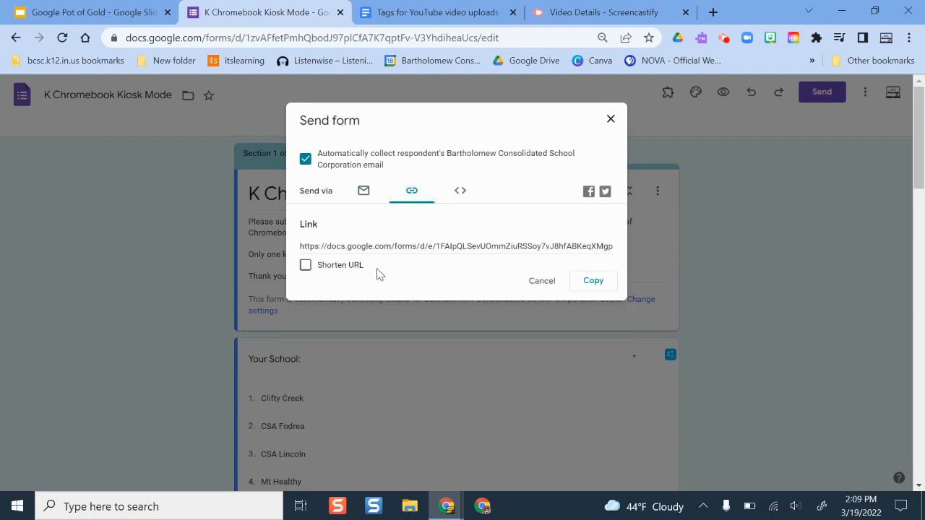
mouse_move(459, 191)
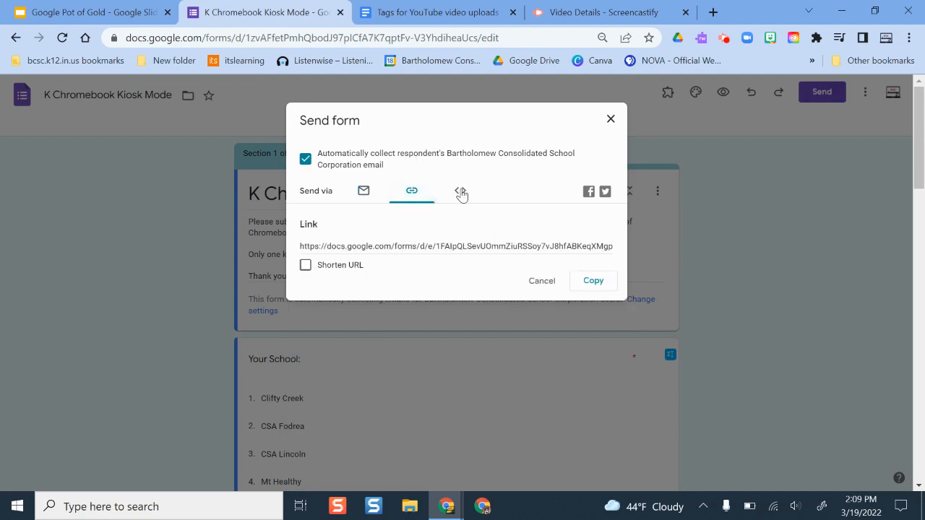
left_click(459, 190)
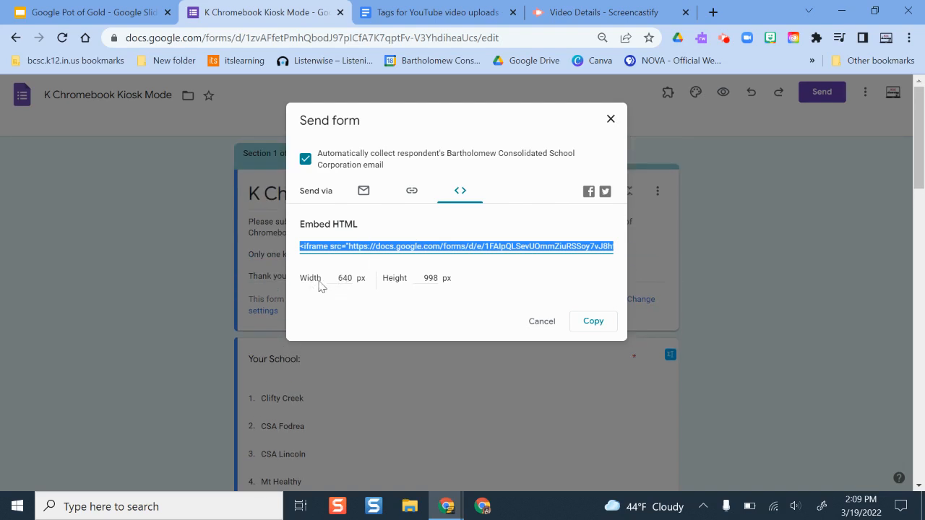
mouse_move(403, 274)
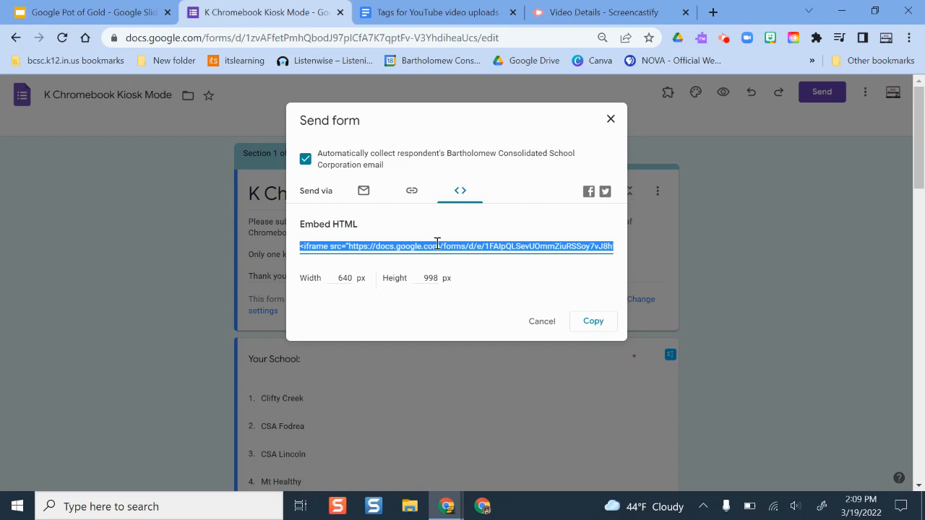
mouse_move(614, 115)
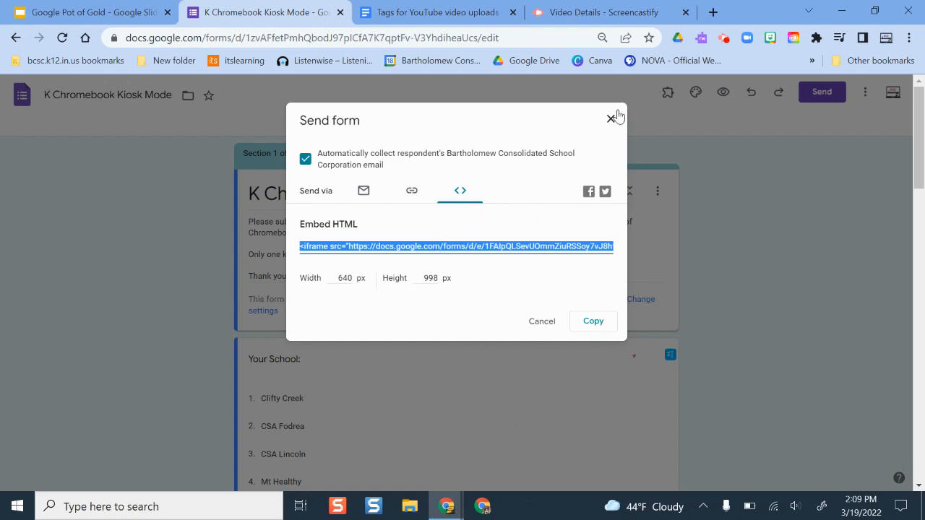
left_click(616, 117)
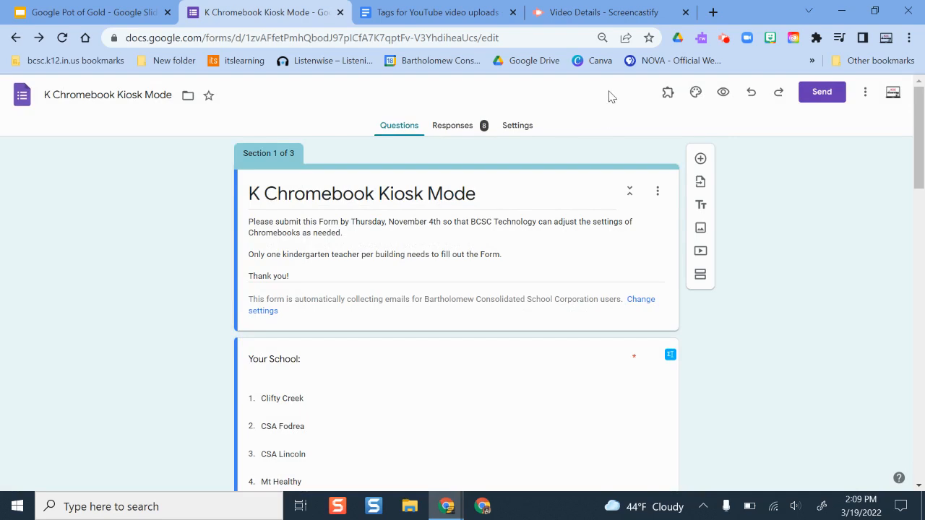
mouse_move(474, 110)
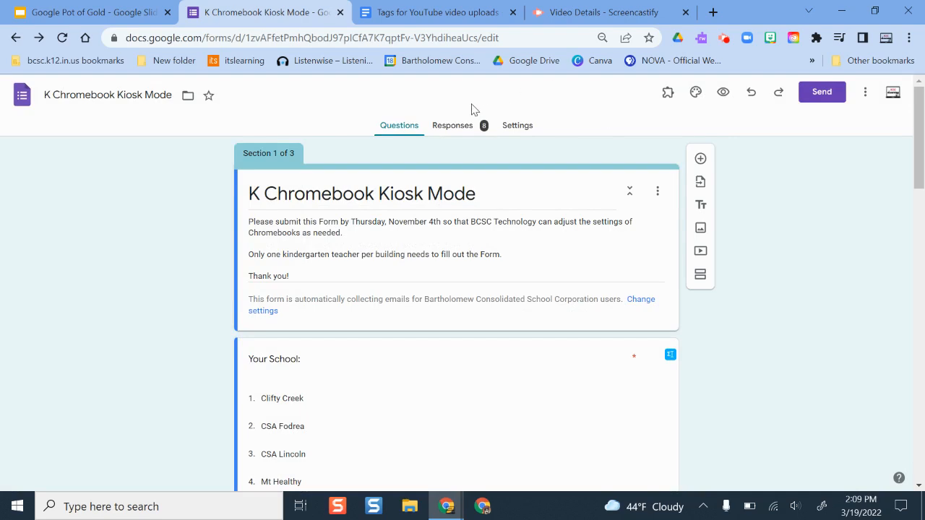
mouse_move(442, 95)
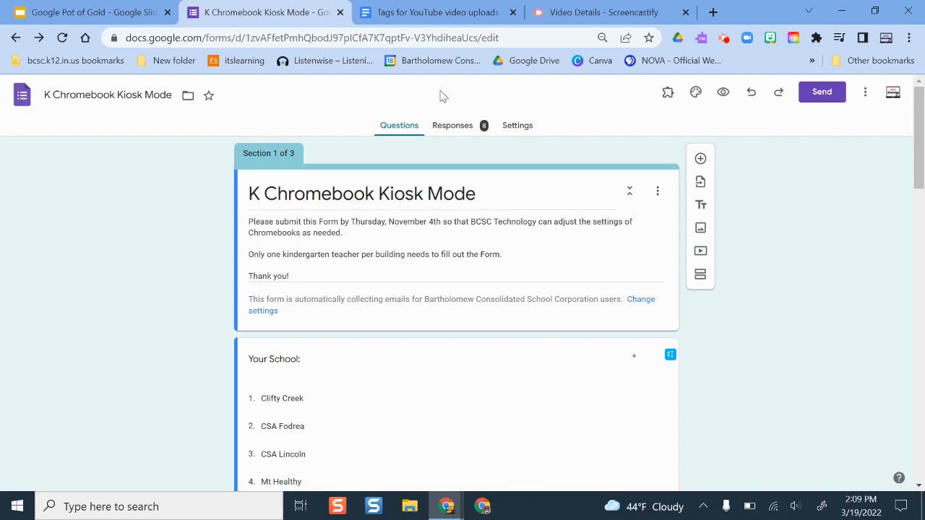
mouse_move(460, 133)
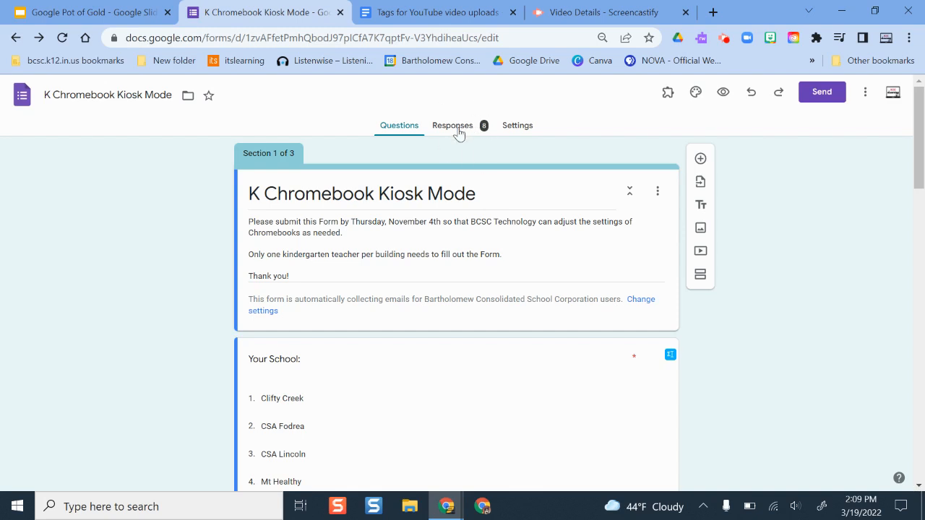
left_click(452, 124)
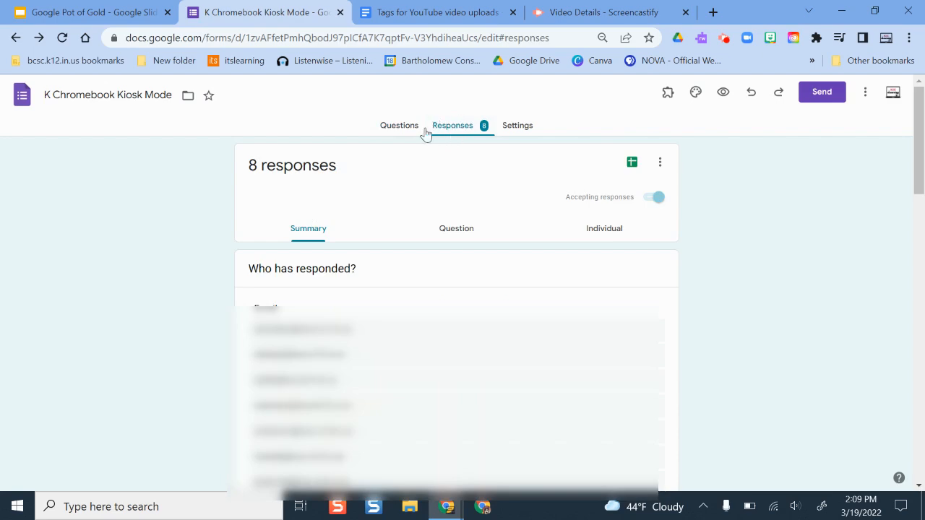
mouse_move(457, 133)
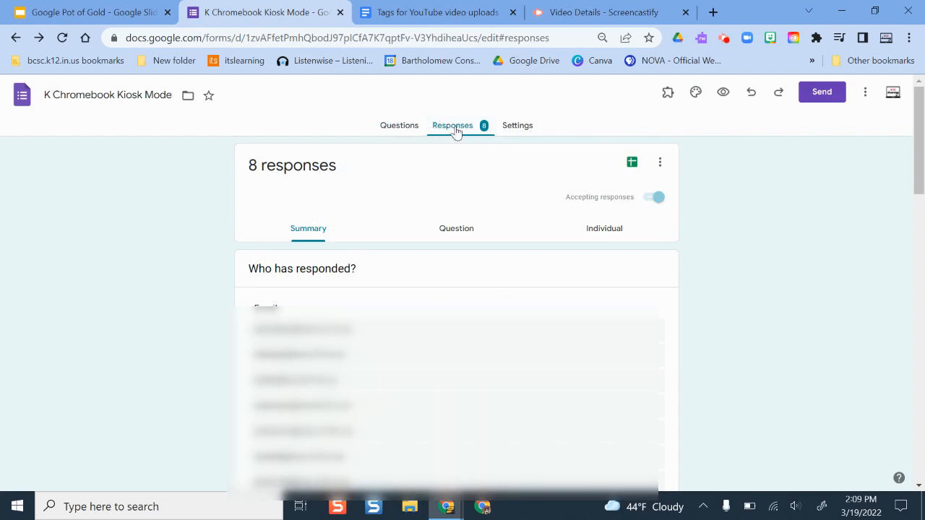
scroll("down", 3)
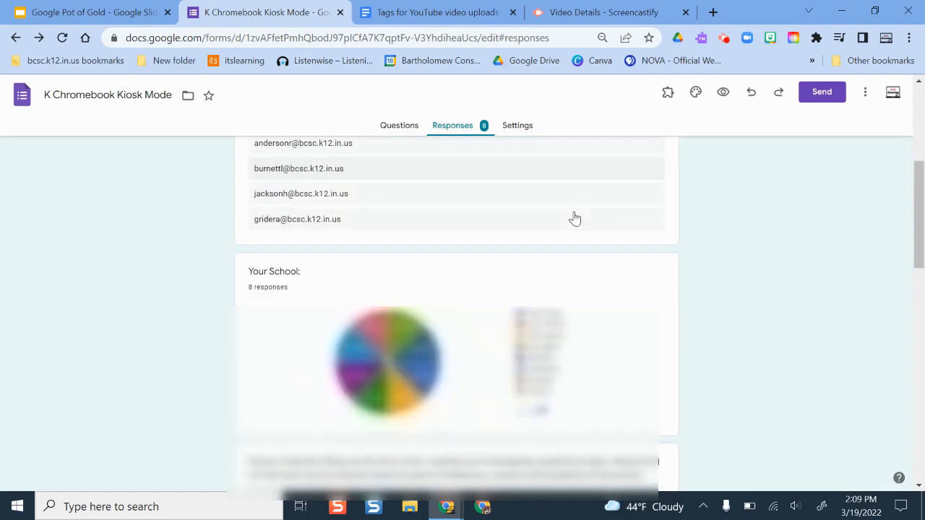
left_click(864, 93)
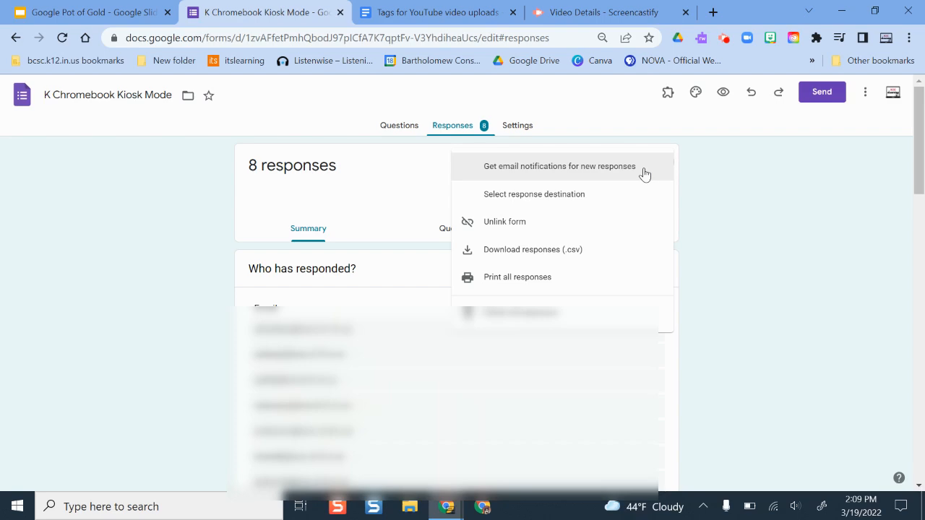
mouse_move(630, 165)
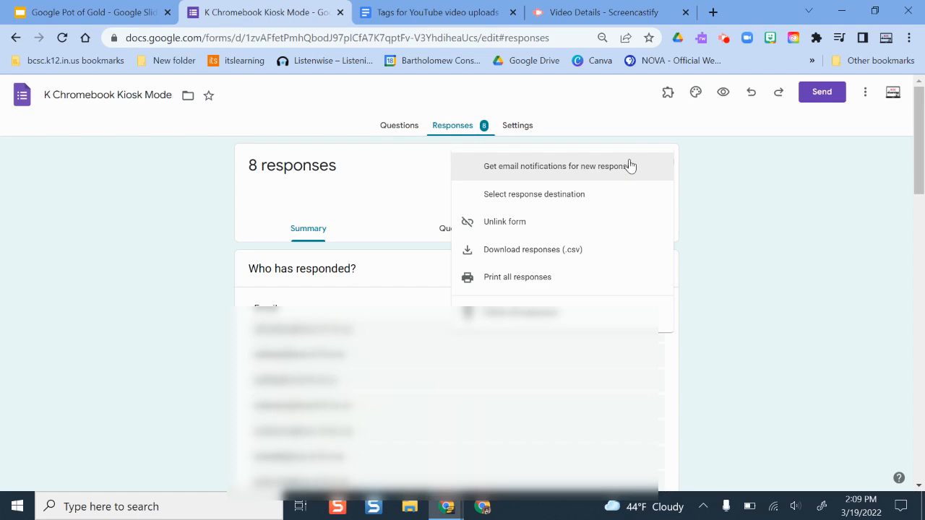
mouse_move(887, 214)
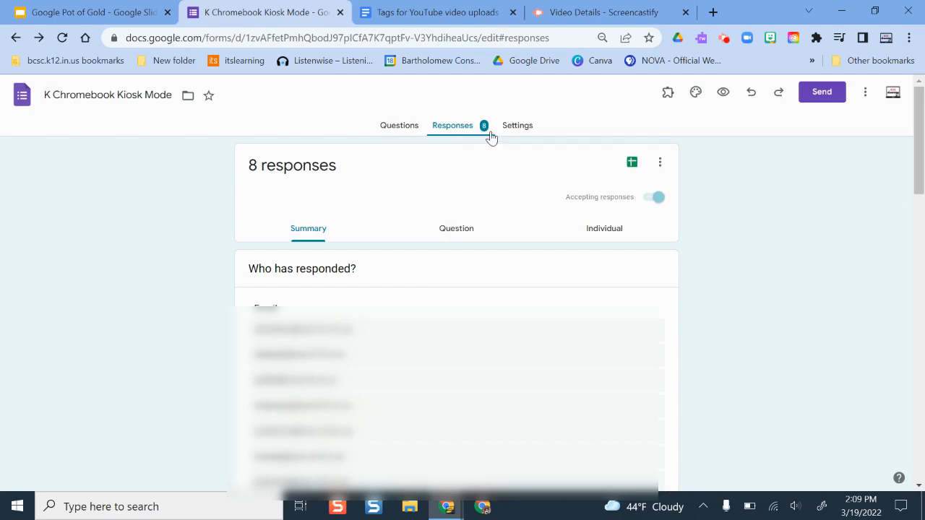
scroll("down", 3)
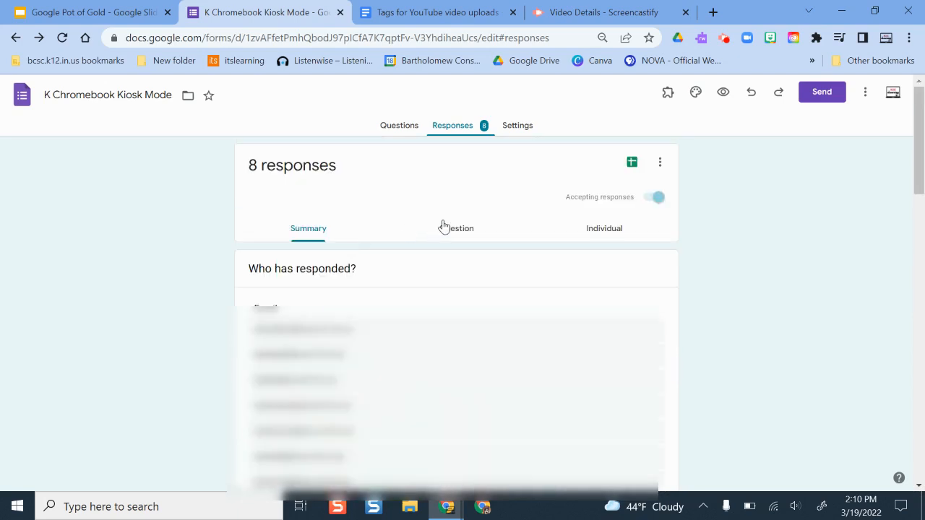
left_click(456, 229)
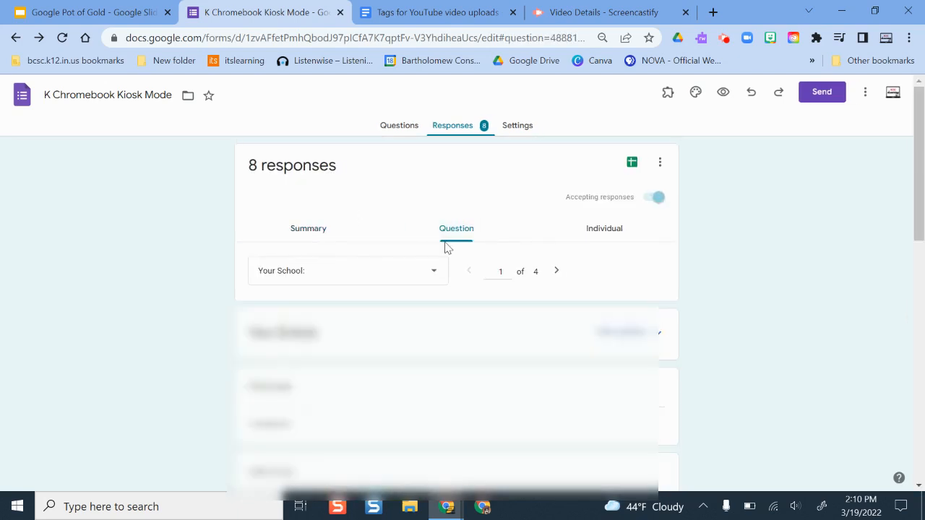
scroll("down", 3)
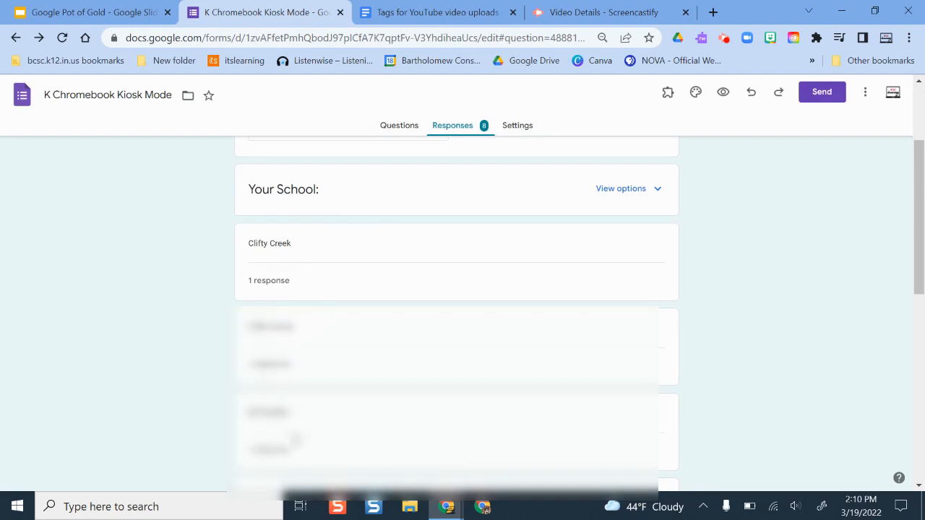
left_click(604, 229)
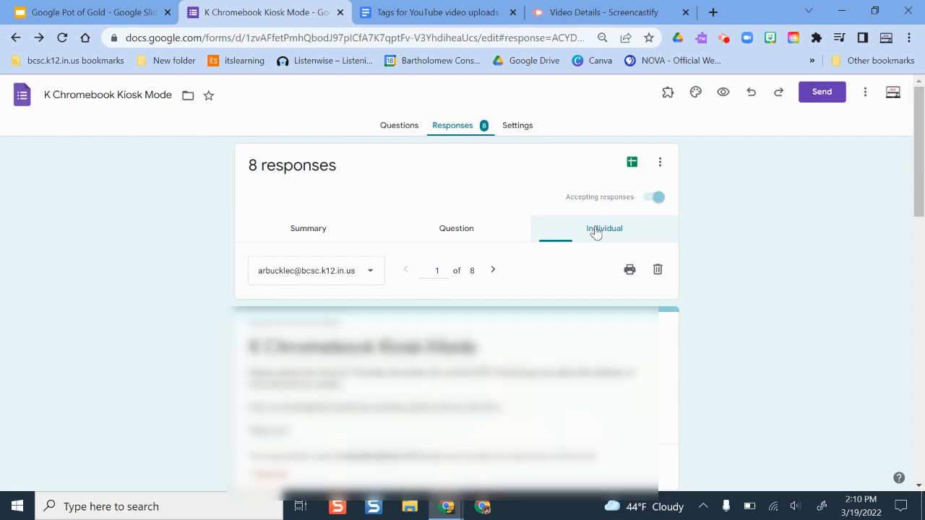
left_click(604, 228)
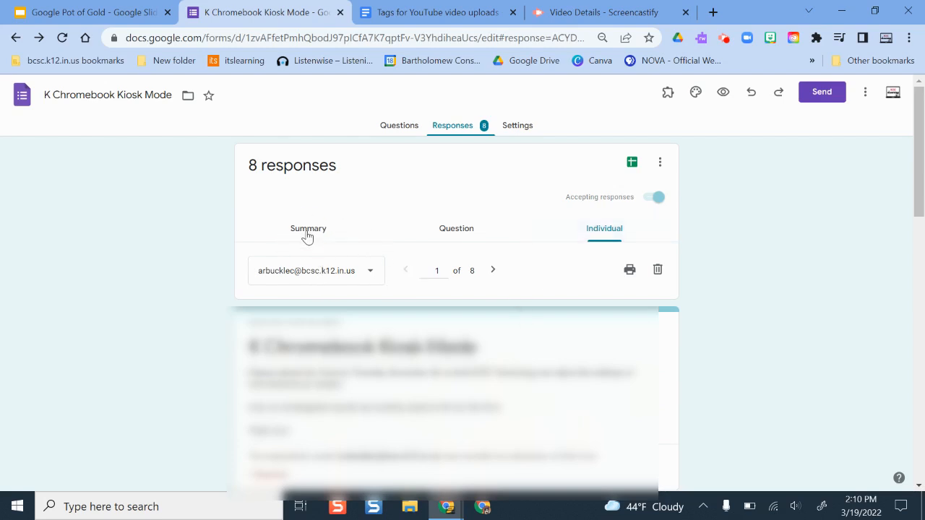
left_click(307, 228)
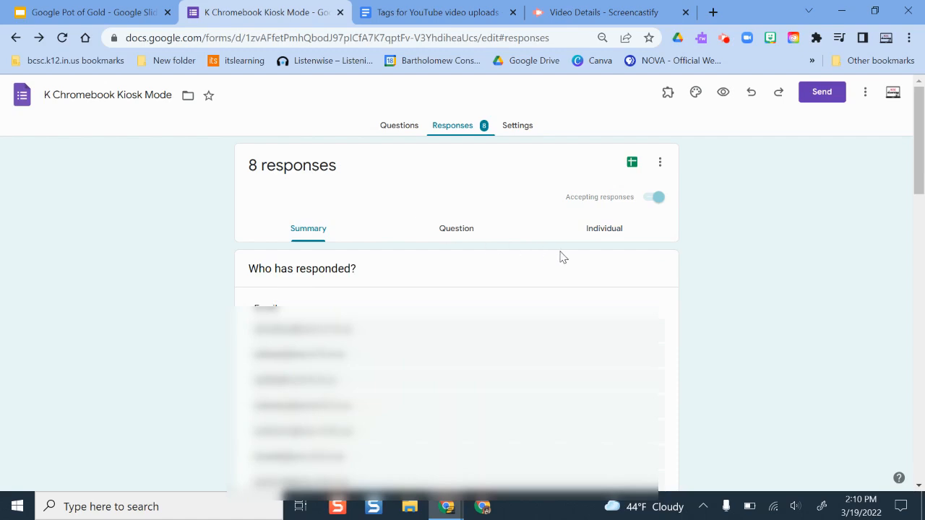
mouse_move(630, 214)
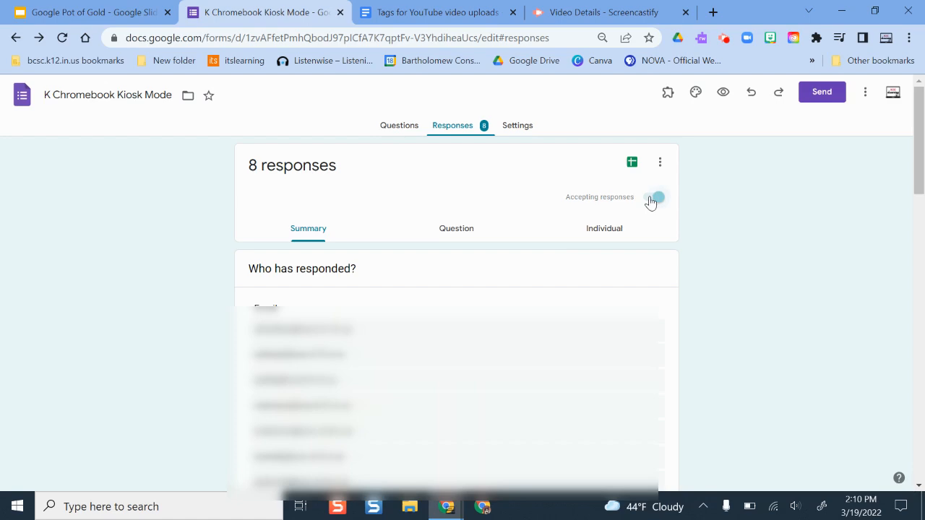
left_click(653, 196)
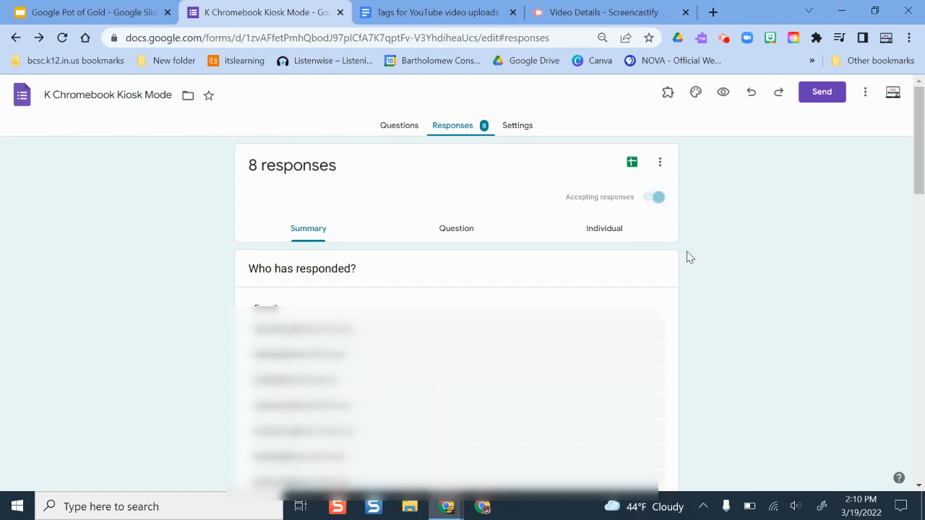
mouse_move(271, 110)
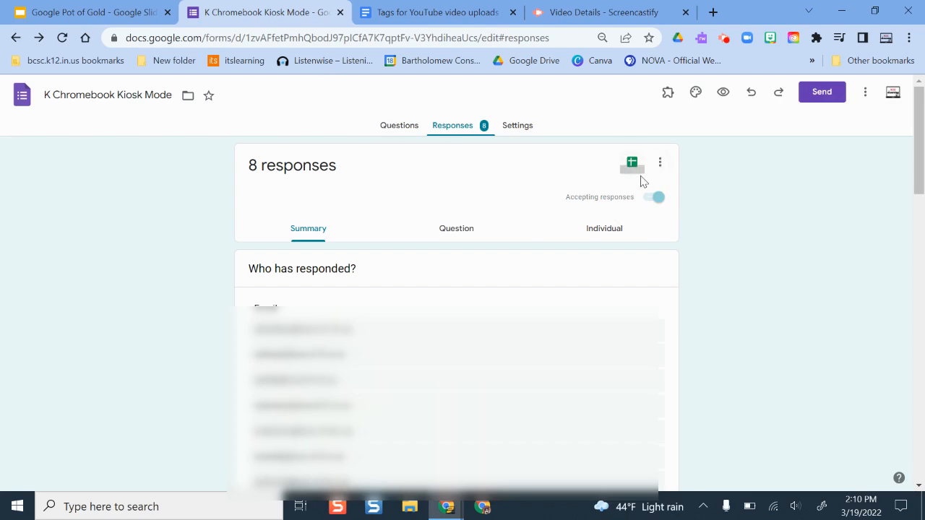
Review the per-question response breakdown, then view all 8 responses in the linked Google Sheet.
scroll("down", 3)
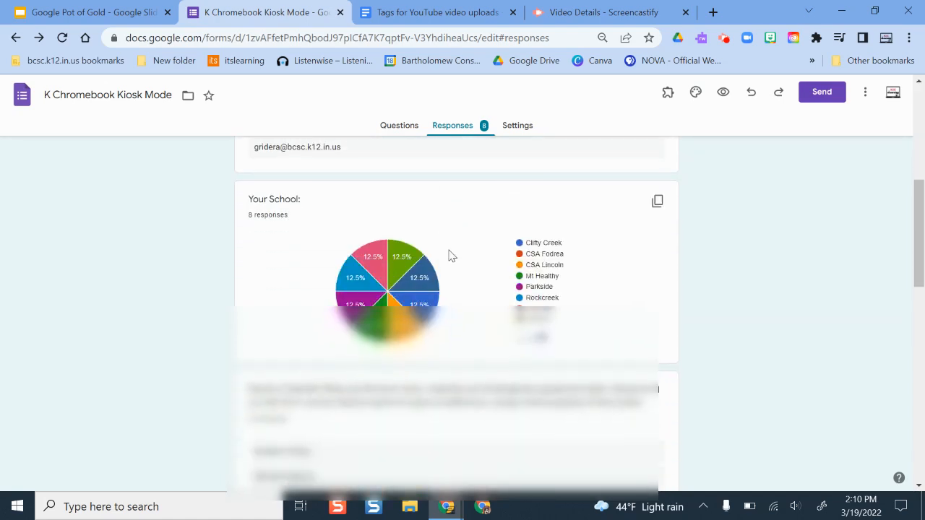
mouse_move(475, 298)
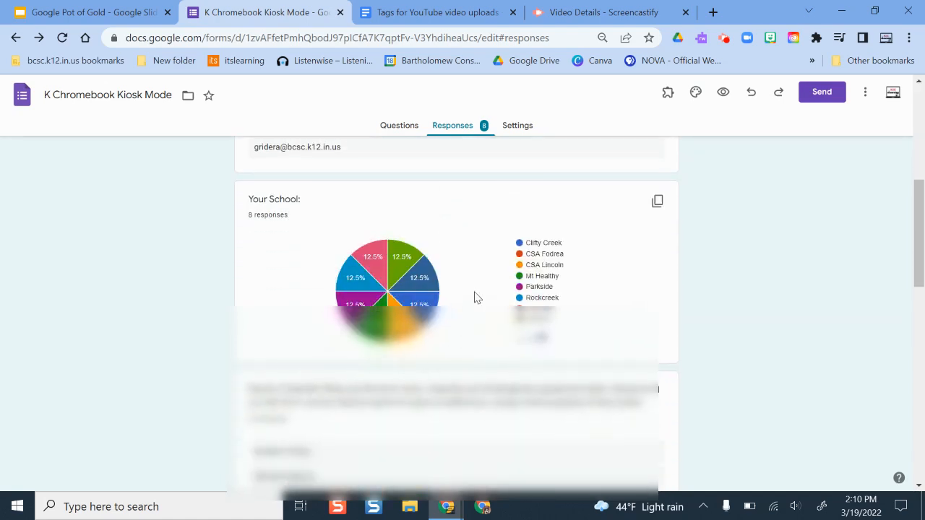
scroll("down", 3)
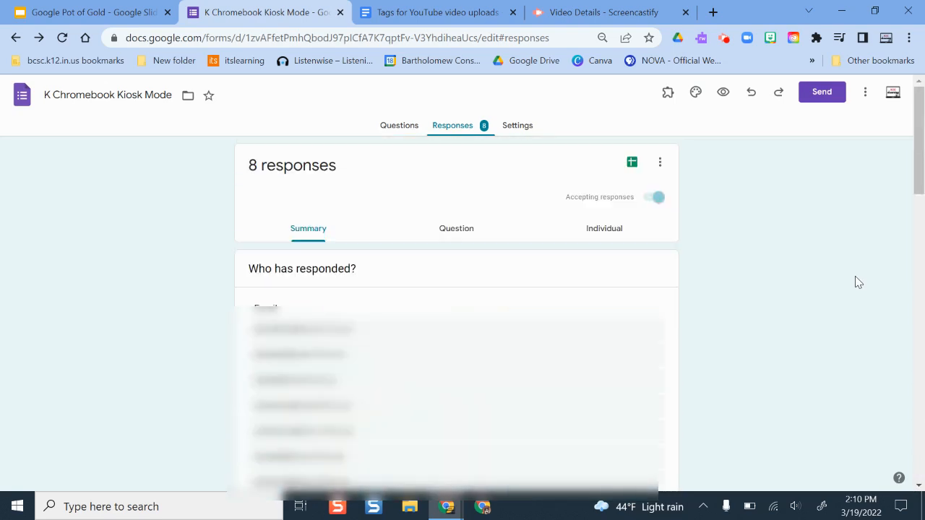
scroll("down", 3)
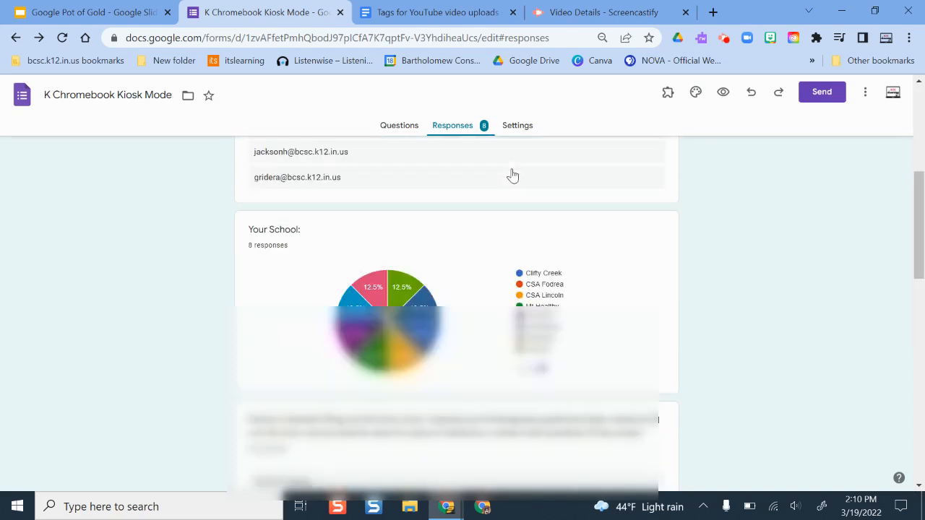
scroll("down", 3)
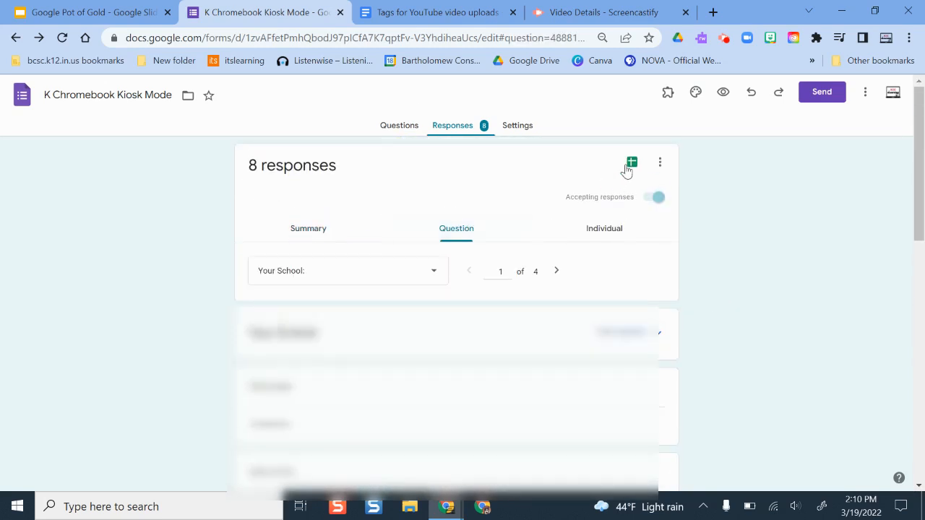
mouse_move(632, 162)
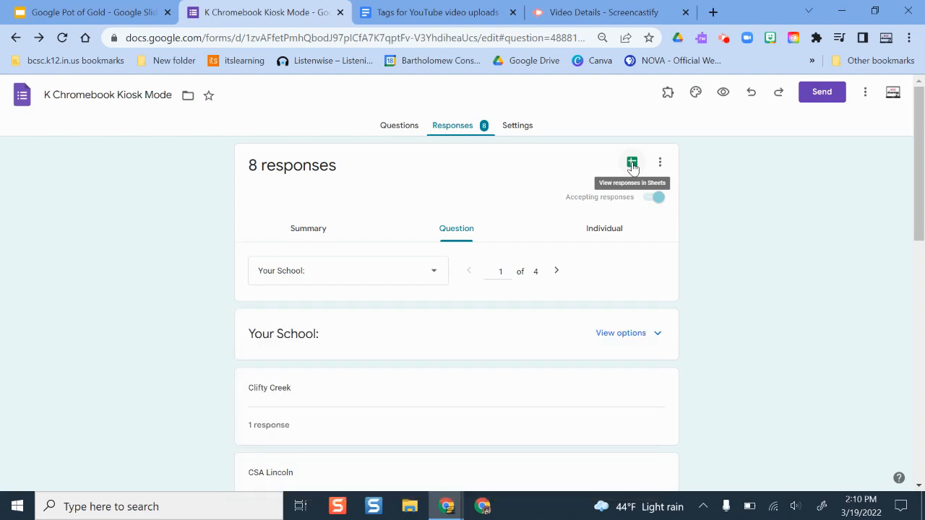
mouse_move(653, 160)
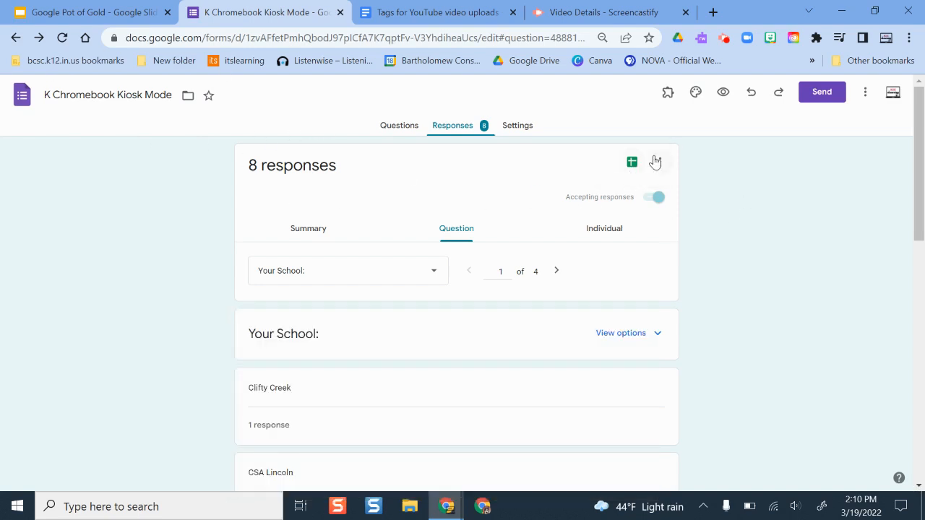
mouse_move(632, 162)
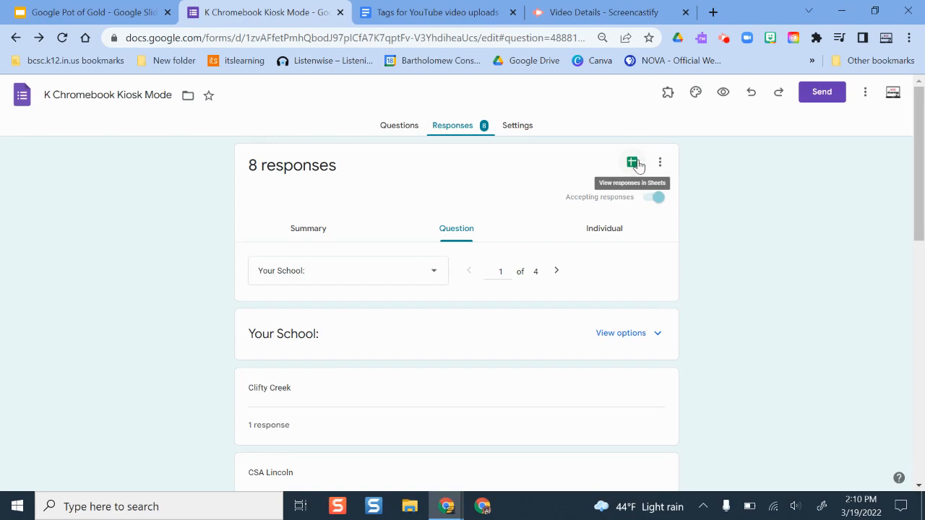
left_click(631, 162)
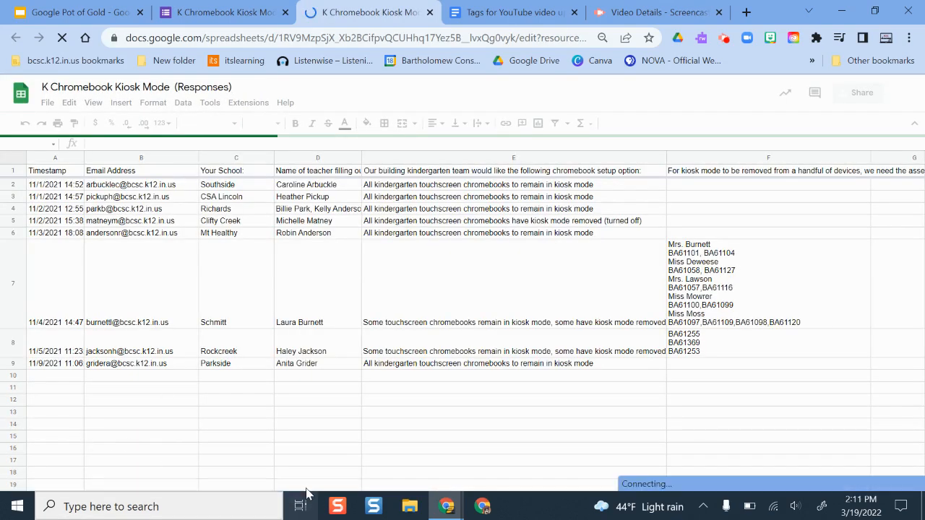